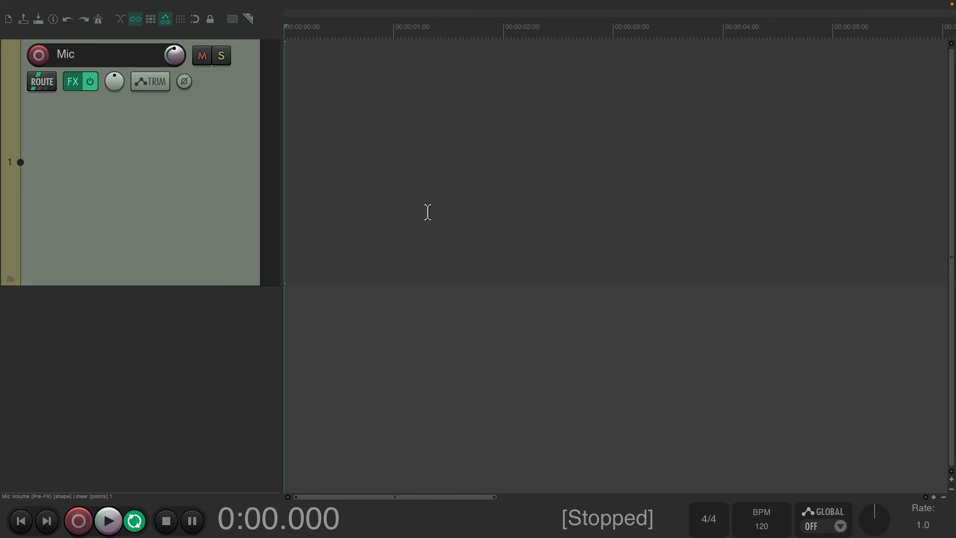
Step: Arm the Mic track and start recording the spoken voice take
left_click(38, 55)
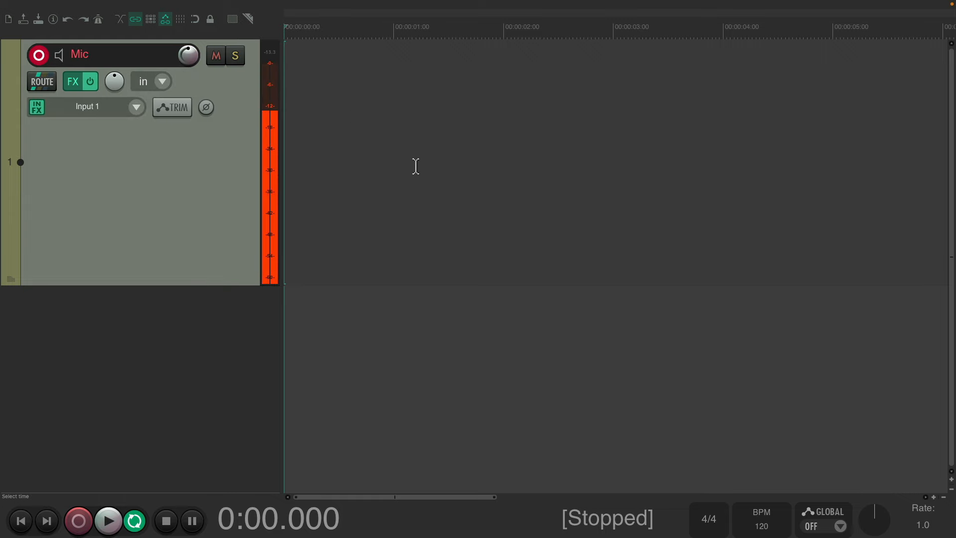
left_click(78, 520)
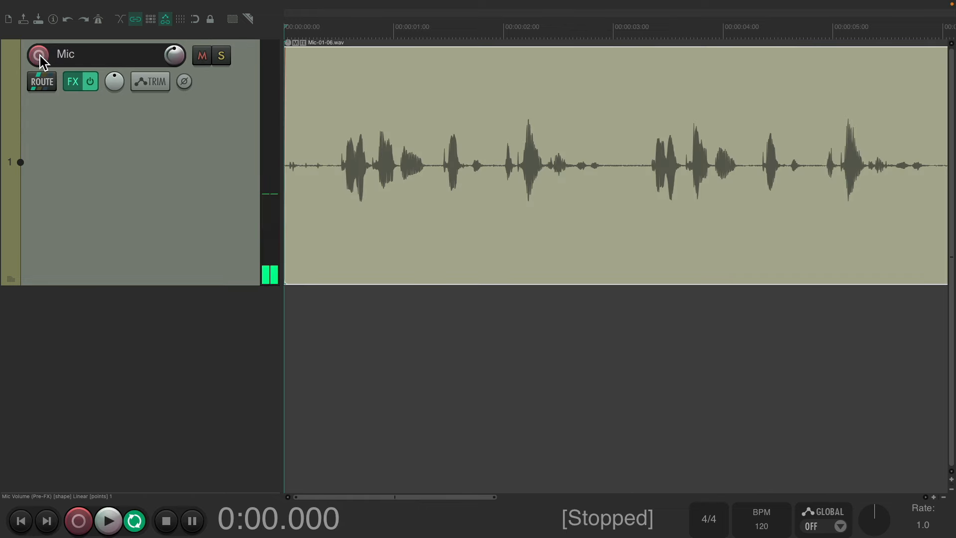
left_click(107, 520)
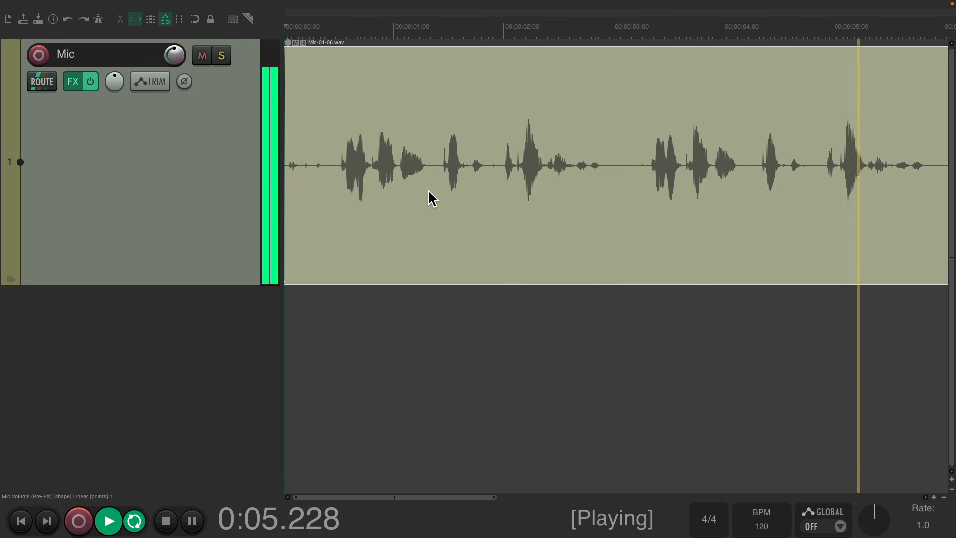
left_click(165, 521)
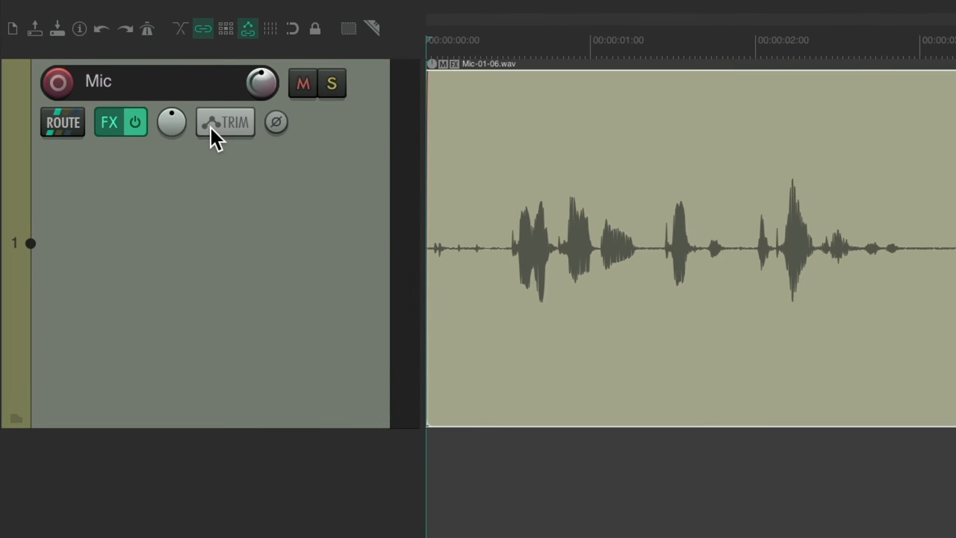
Step: Show the Volume (Pre-FX) envelope lane beneath the Mic track from its automation list
left_click(225, 121)
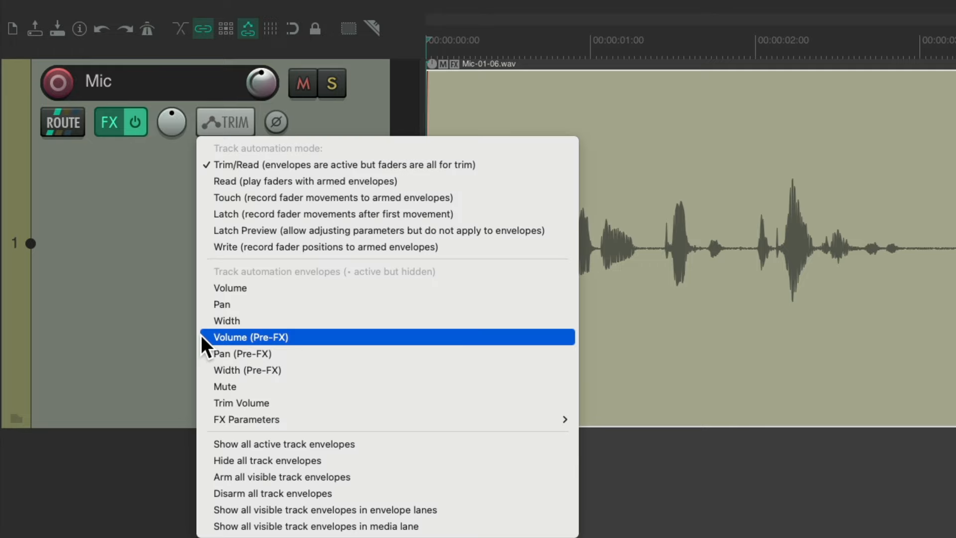
mouse_move(210, 288)
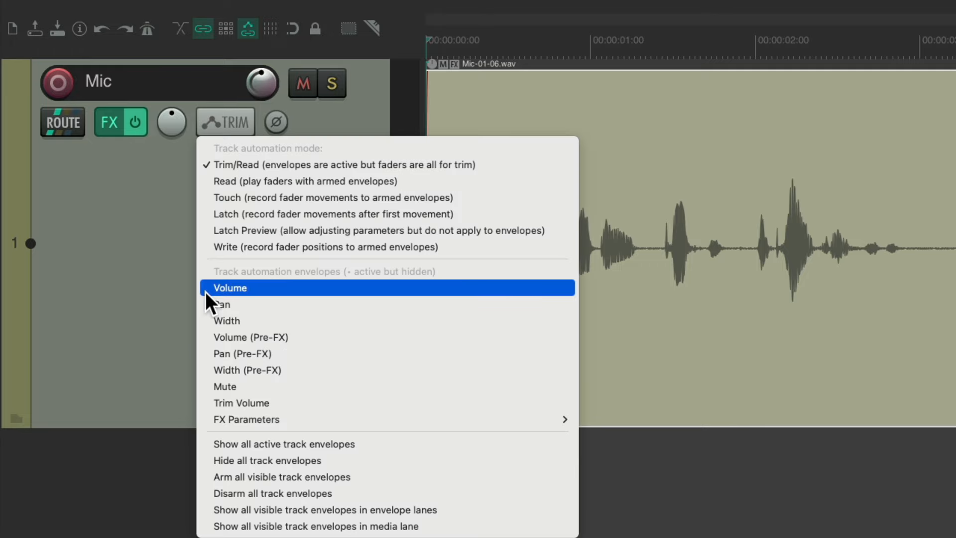
mouse_move(213, 343)
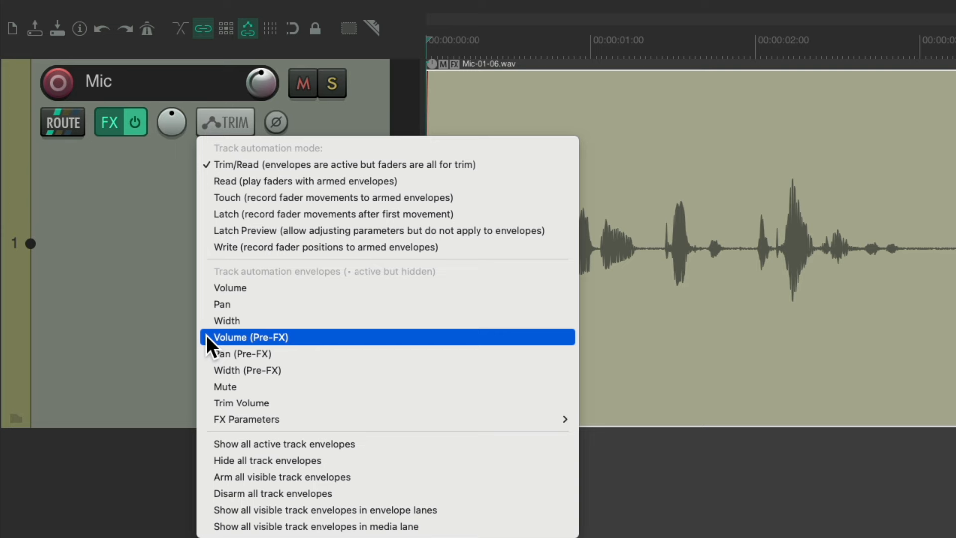
left_click(250, 338)
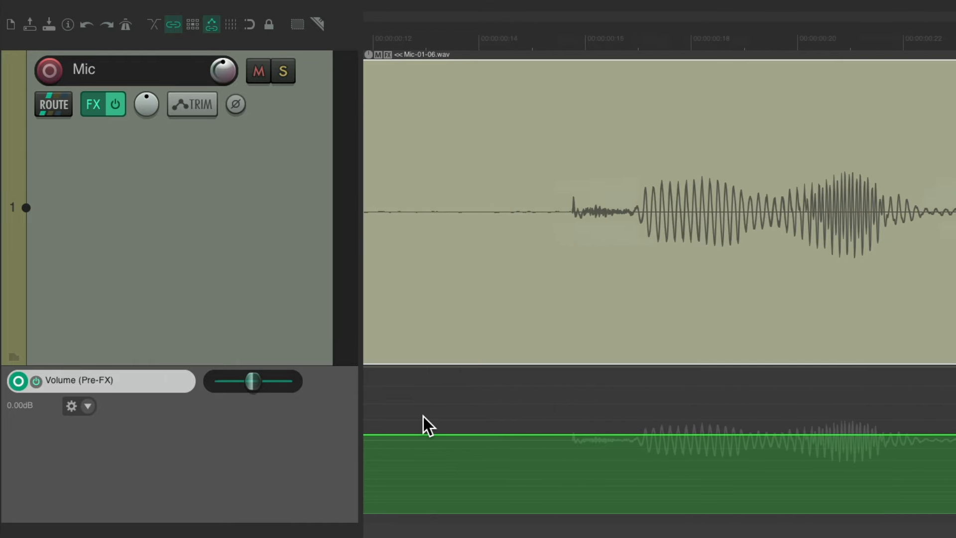
mouse_move(558, 239)
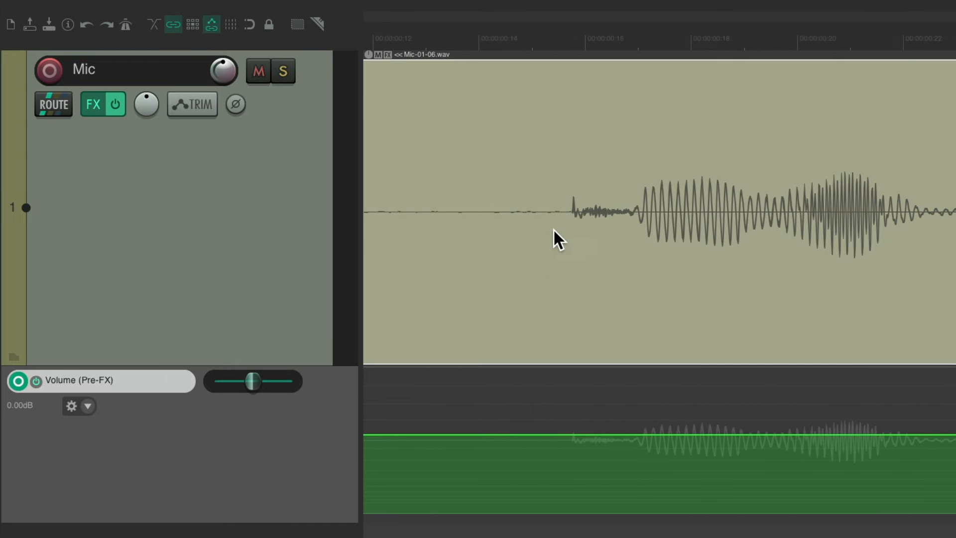
Step: Scroll to the plosive before the first word to dip the pre-FX volume envelope there
scroll("right", 3)
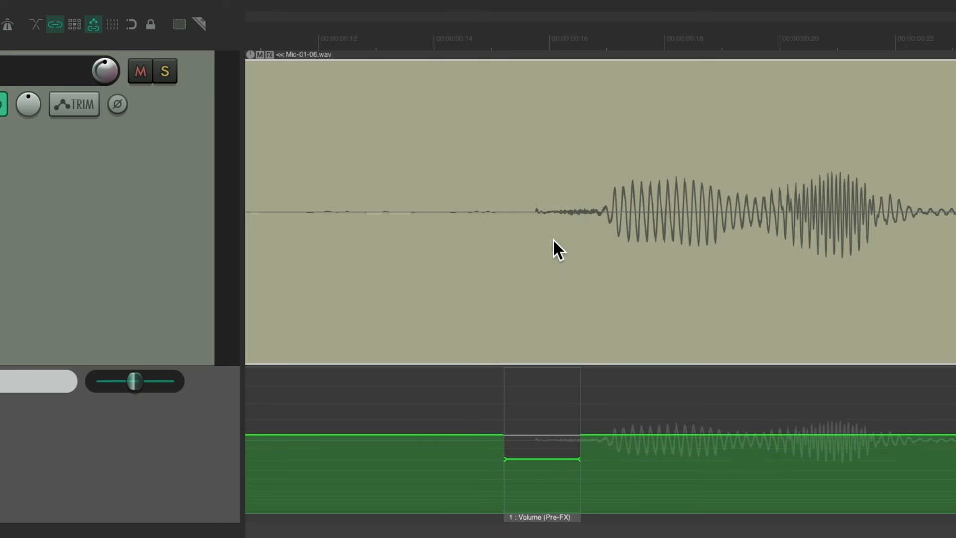
mouse_move(545, 243)
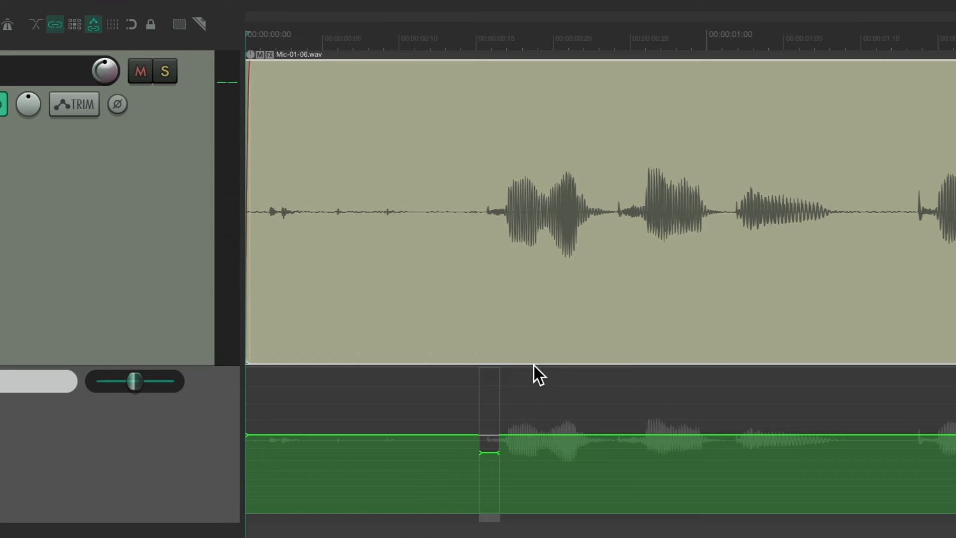
mouse_move(628, 282)
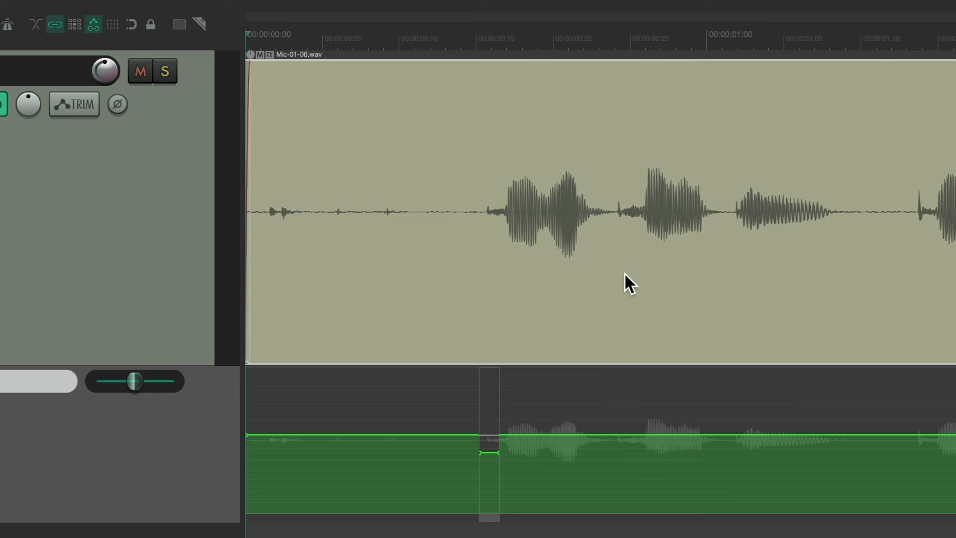
mouse_move(549, 439)
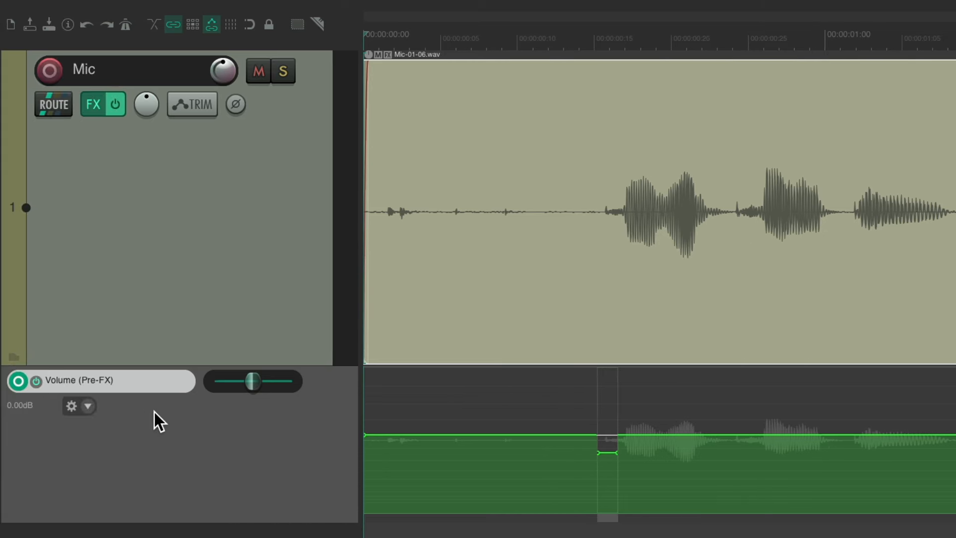
Step: Move the volume envelope onto the media lane and add a short dip at another pop
left_click(86, 406)
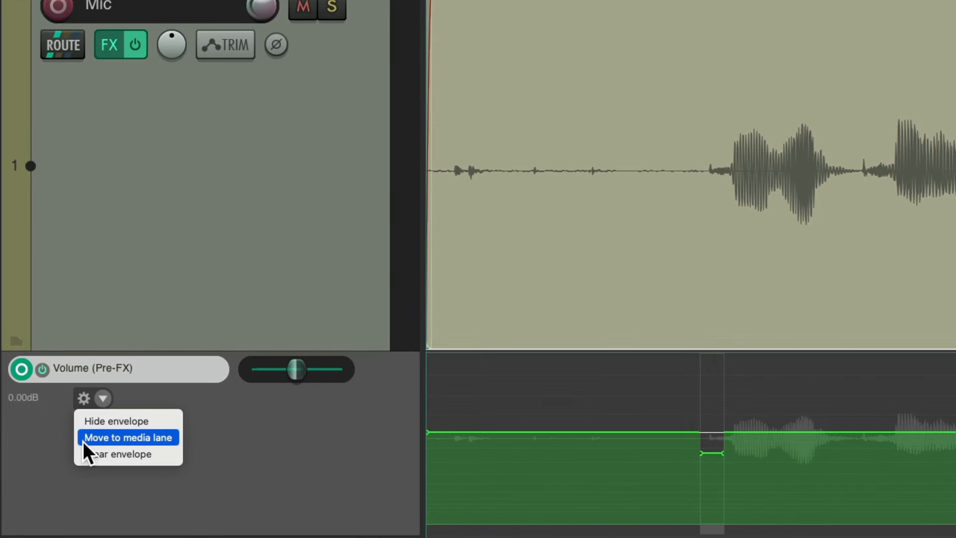
left_click(128, 438)
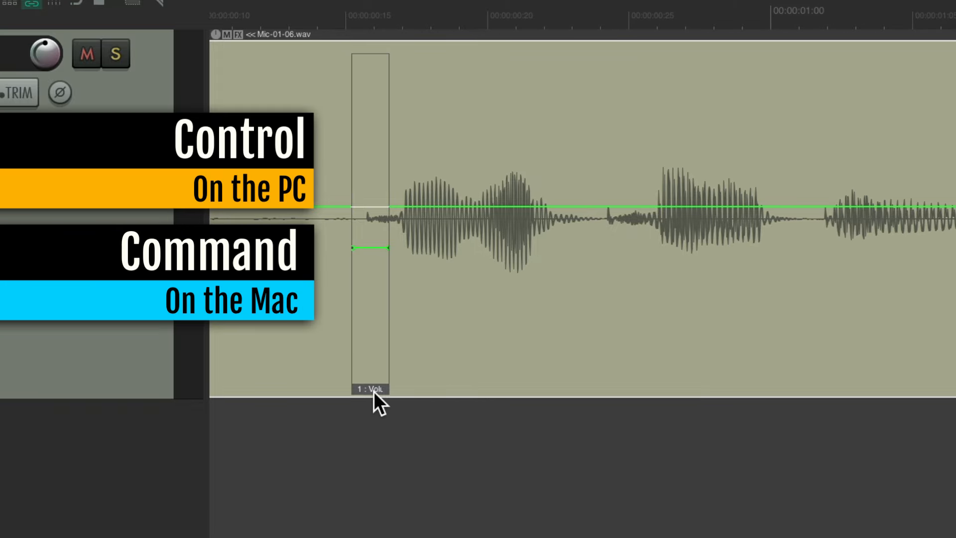
left_click(610, 389)
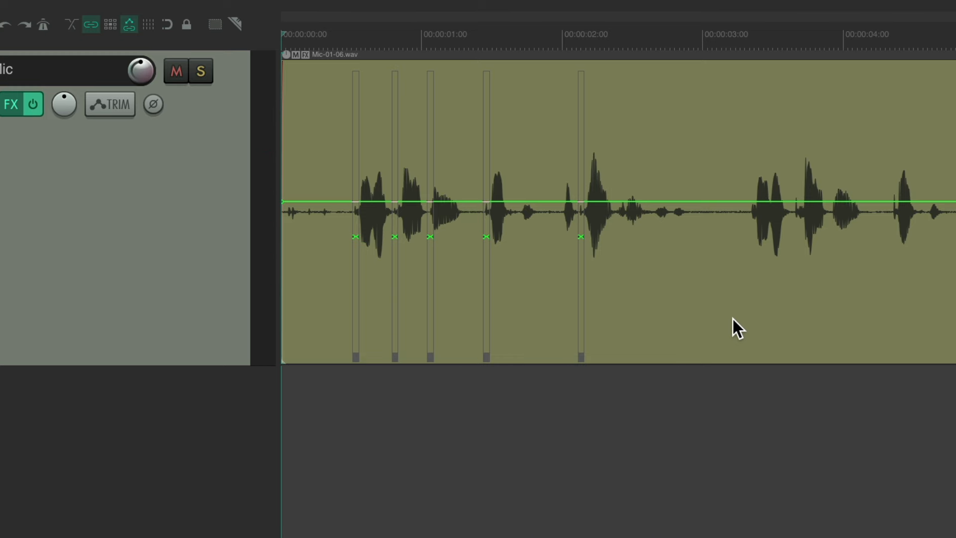
mouse_move(362, 158)
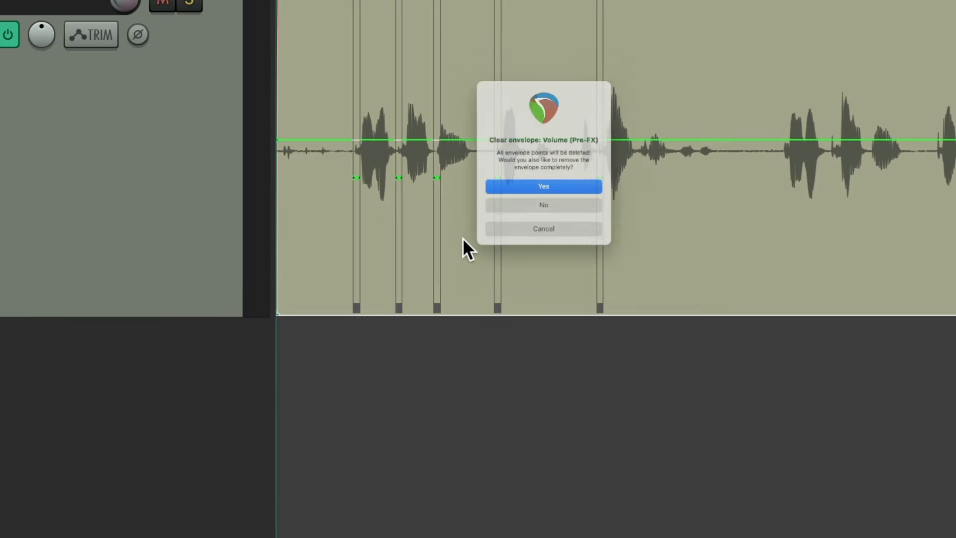
Step: Confirm clearing the Volume (Pre-FX) envelope and its dips from the take
left_click(542, 187)
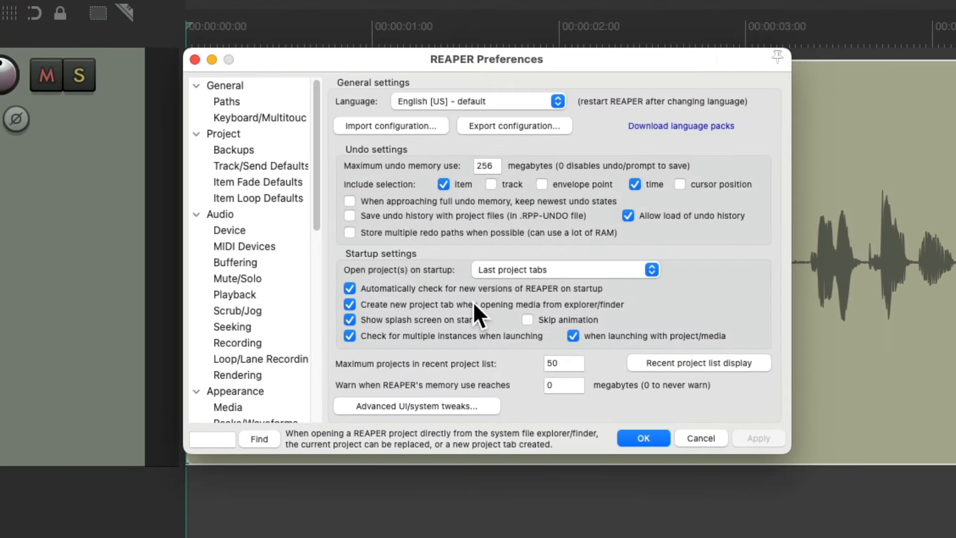
mouse_move(304, 281)
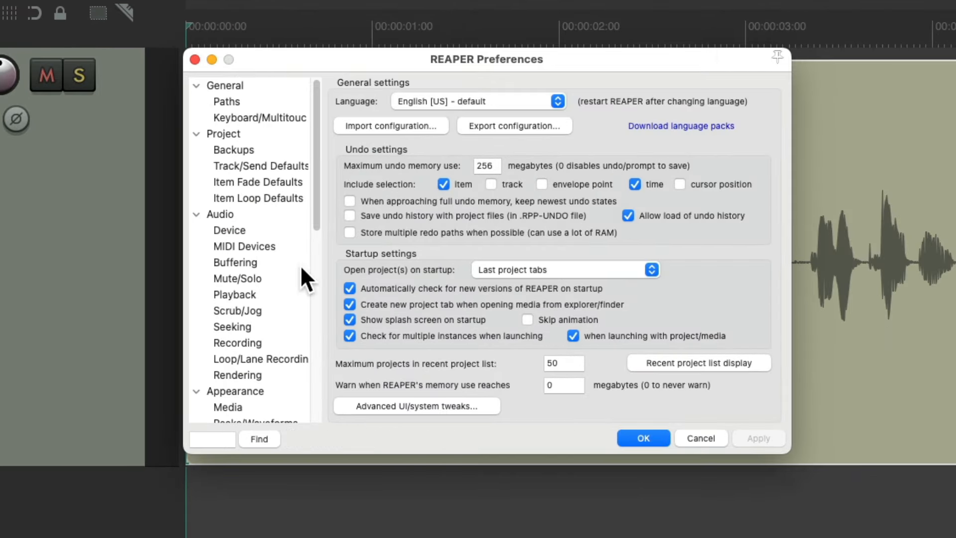
Step: In Item Fade Defaults, set the default fade and crossfade lengths to 0:00.05
left_click(258, 181)
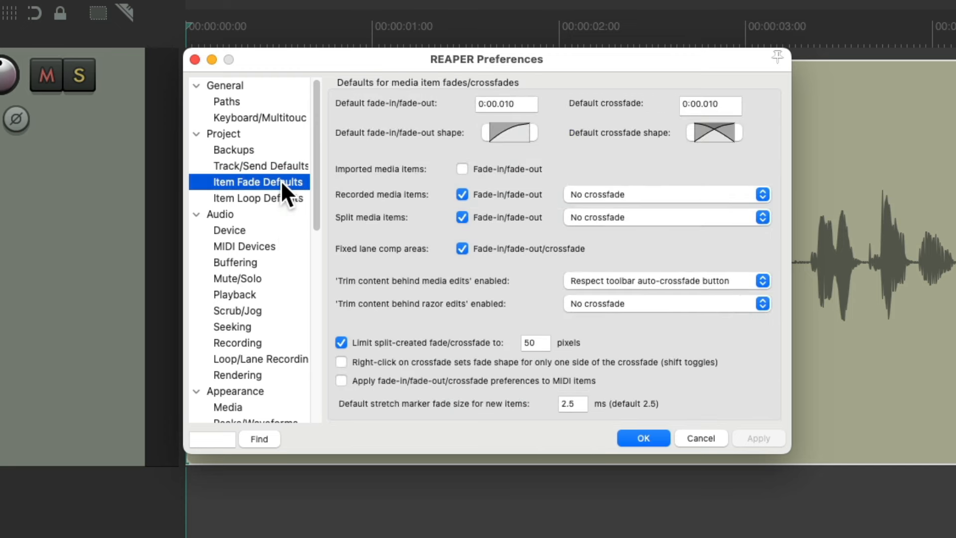
left_click(506, 103)
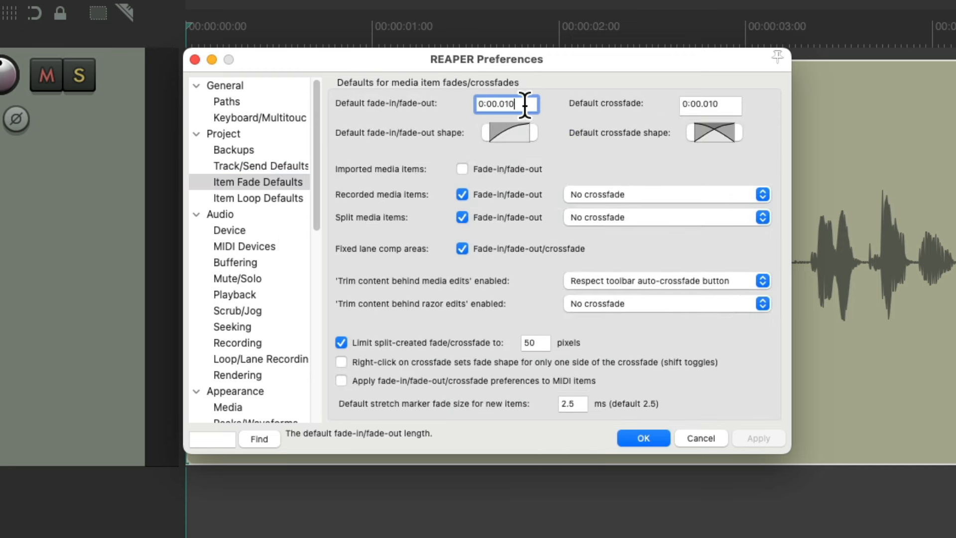
type("0:00.05")
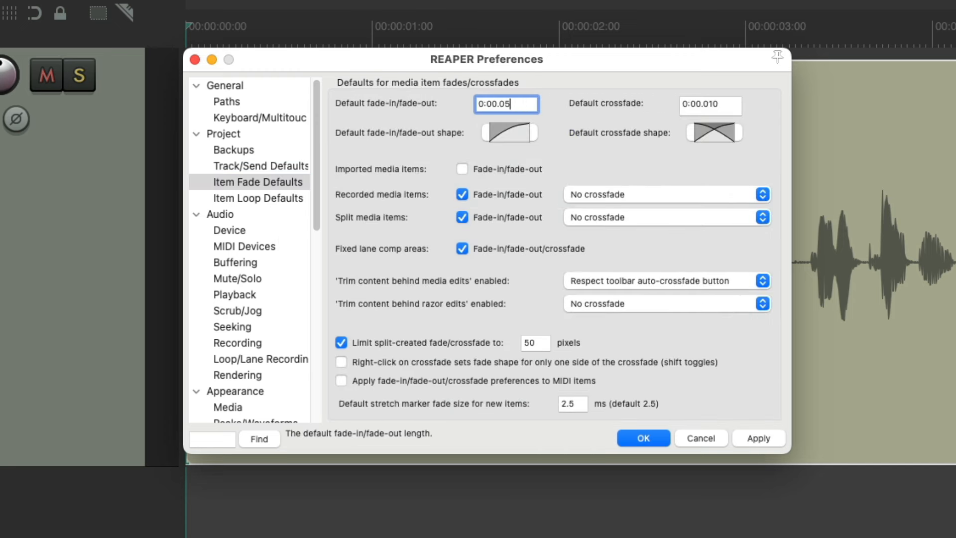
left_click(709, 104)
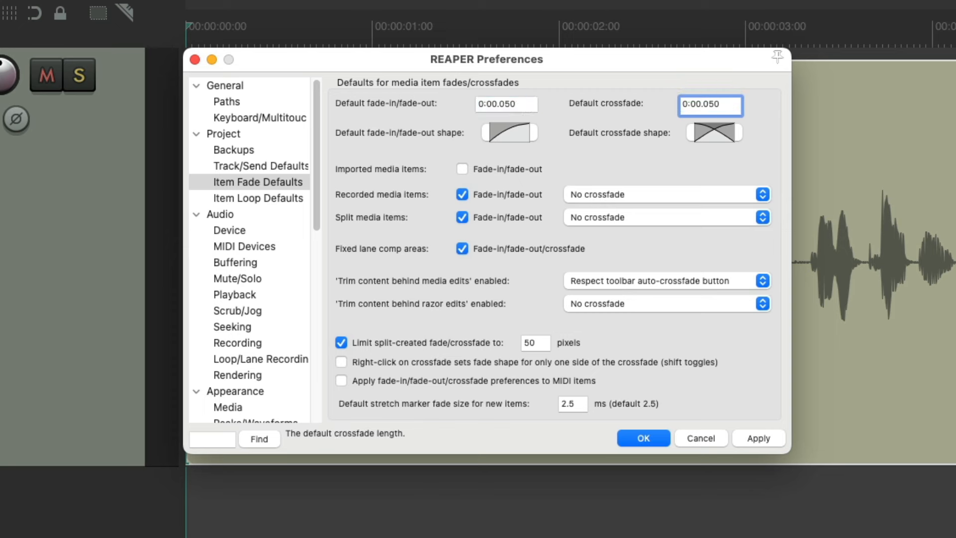
left_click(710, 105)
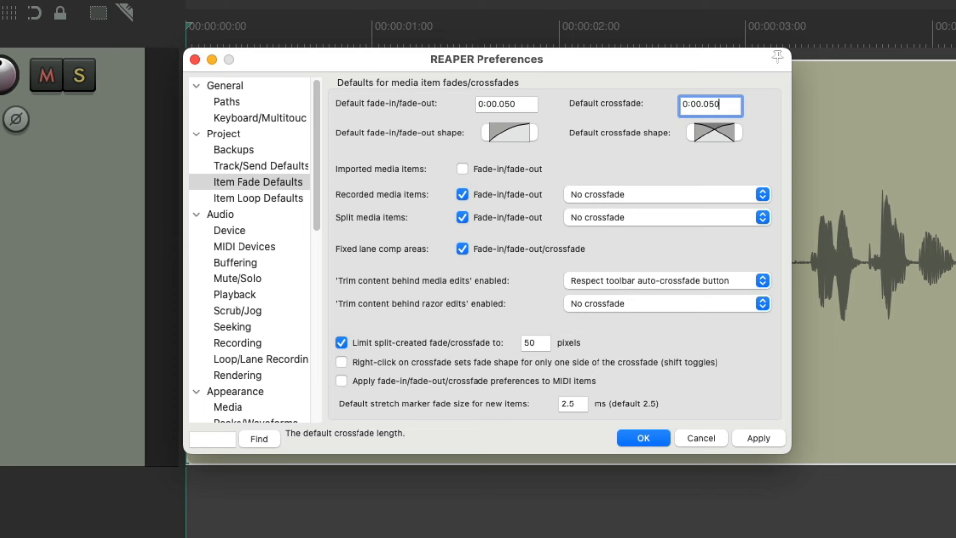
Step: Choose the linear crossfade shape and apply the fade defaults, closing Preferences
left_click(508, 133)
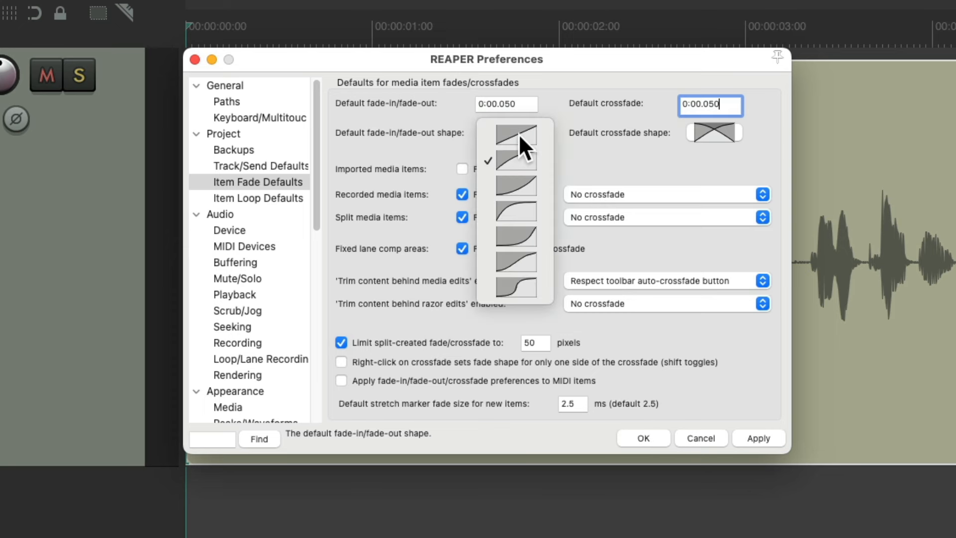
left_click(714, 133)
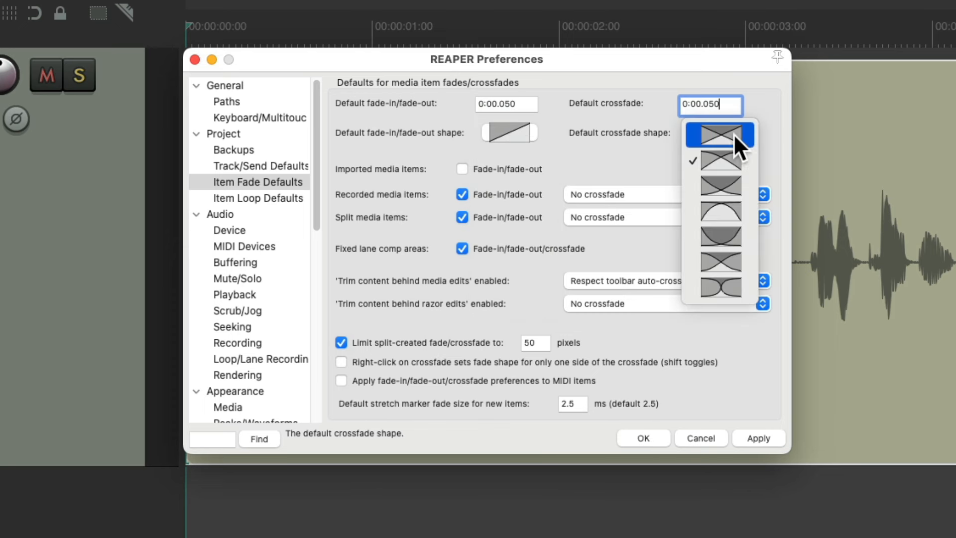
left_click(719, 135)
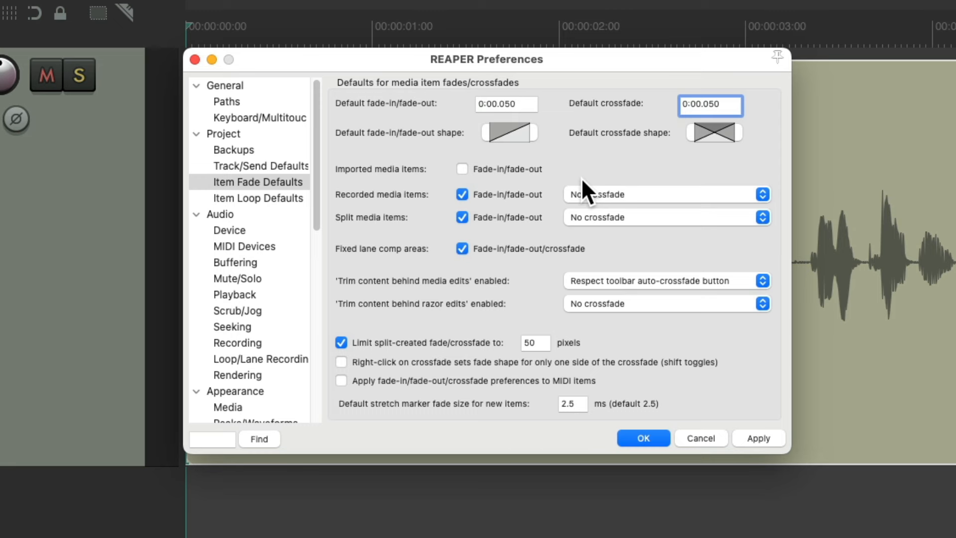
left_click(643, 438)
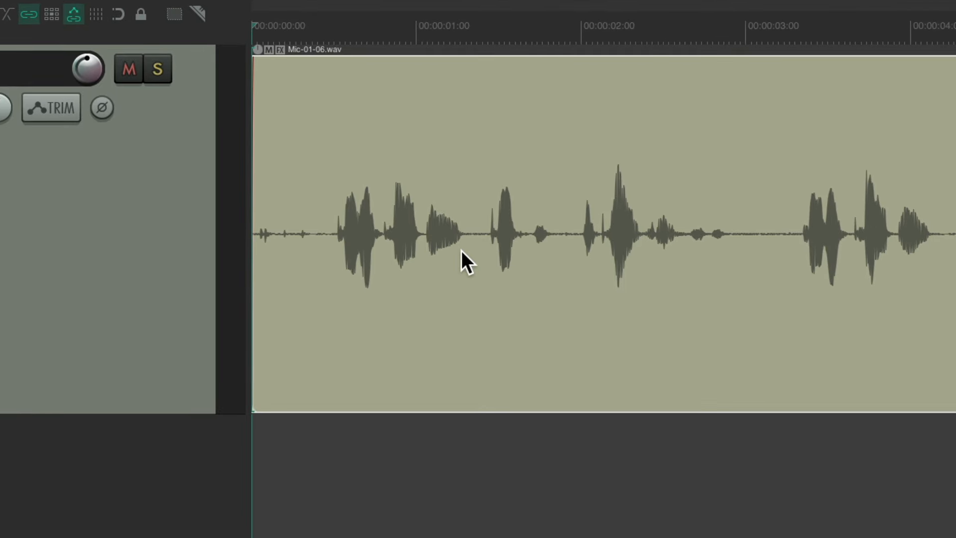
mouse_move(493, 348)
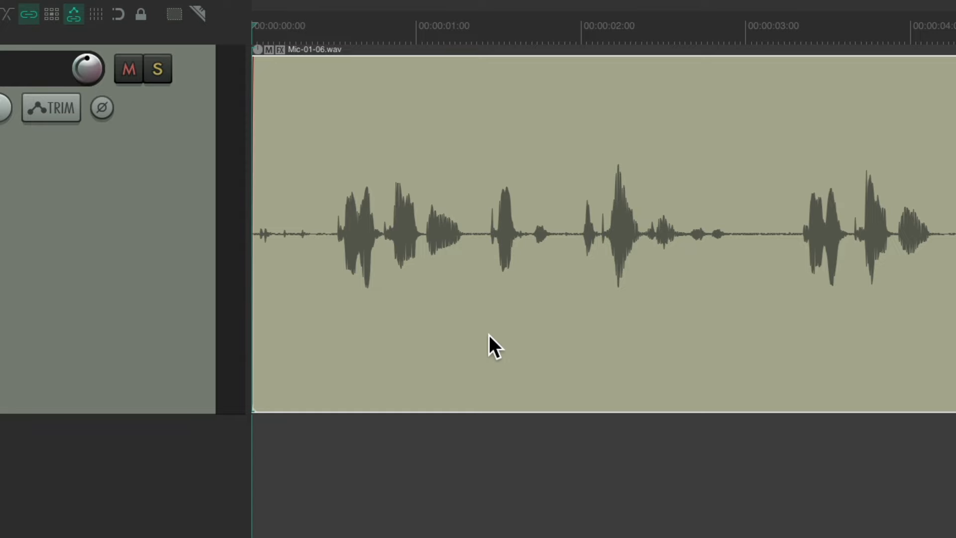
key("s")
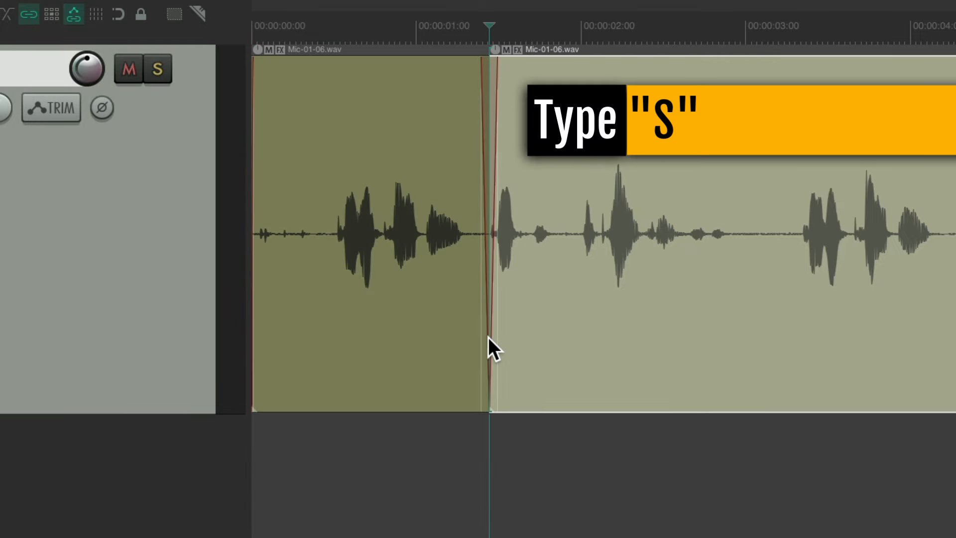
key("s")
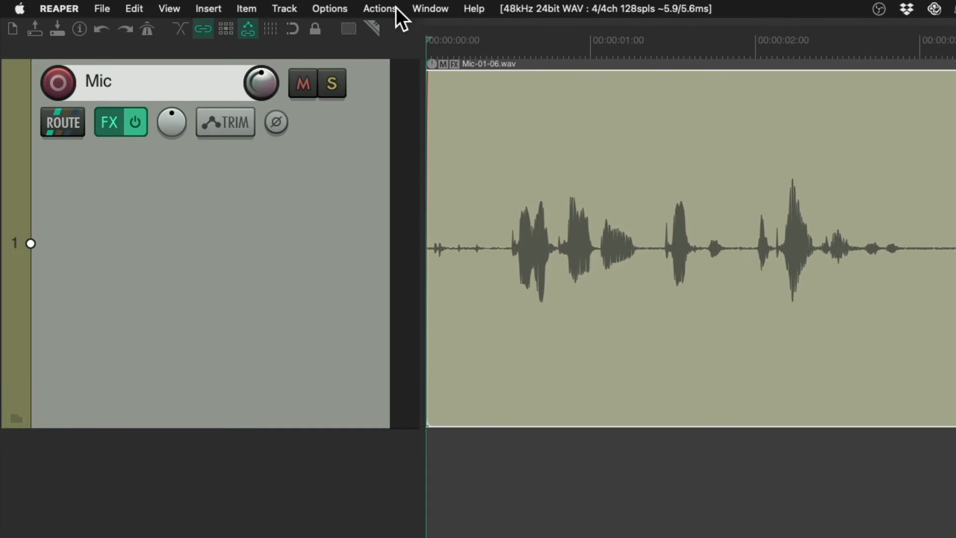
Step: Show the full action list and scroll to the item split actions
left_click(378, 9)
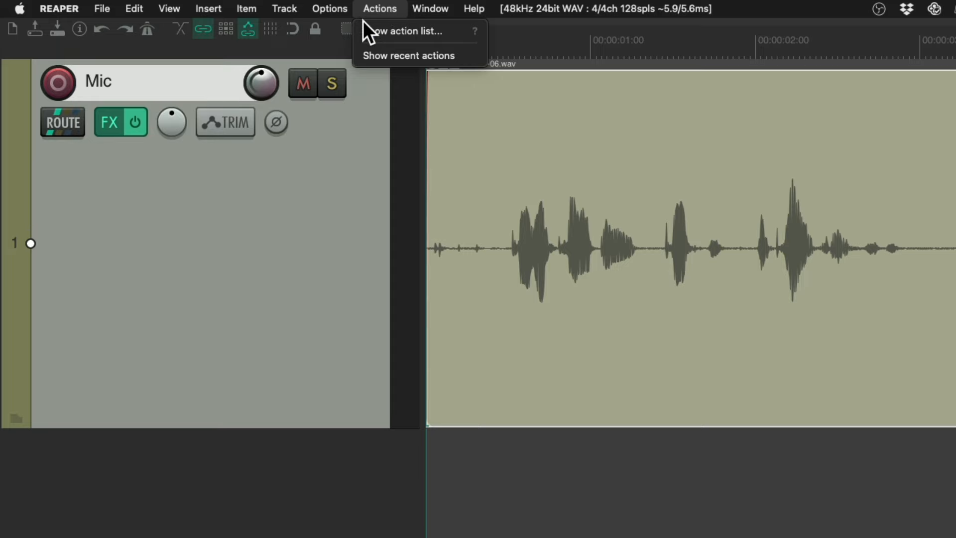
left_click(408, 31)
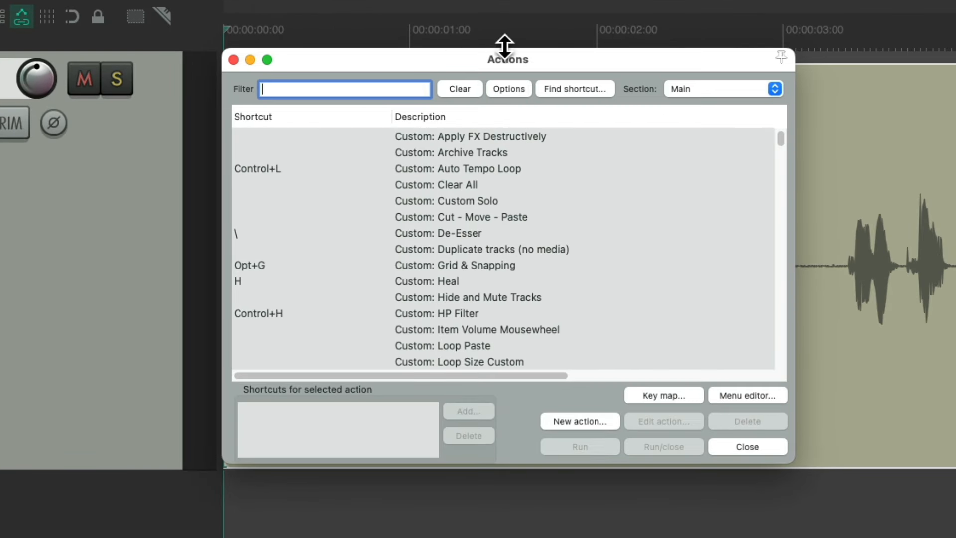
left_click(574, 88)
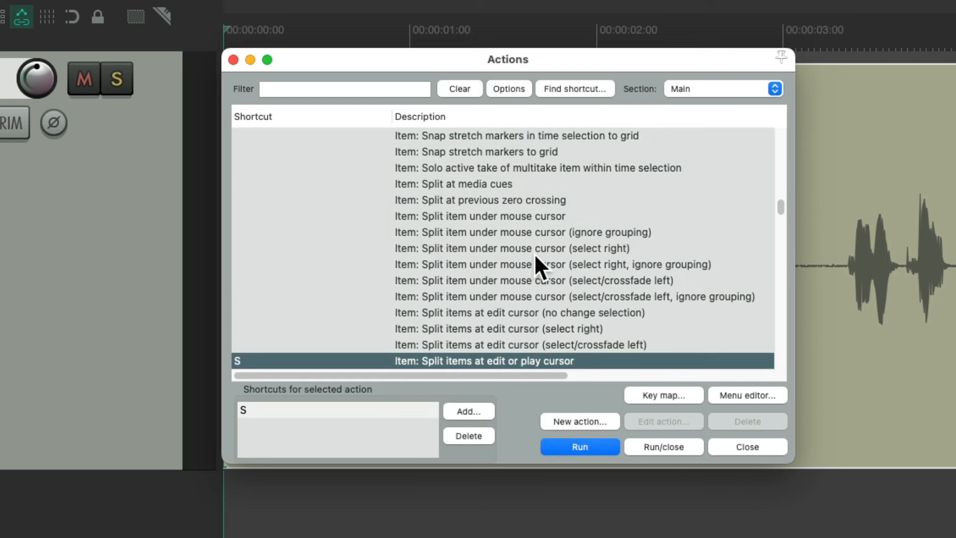
scroll("down", 3)
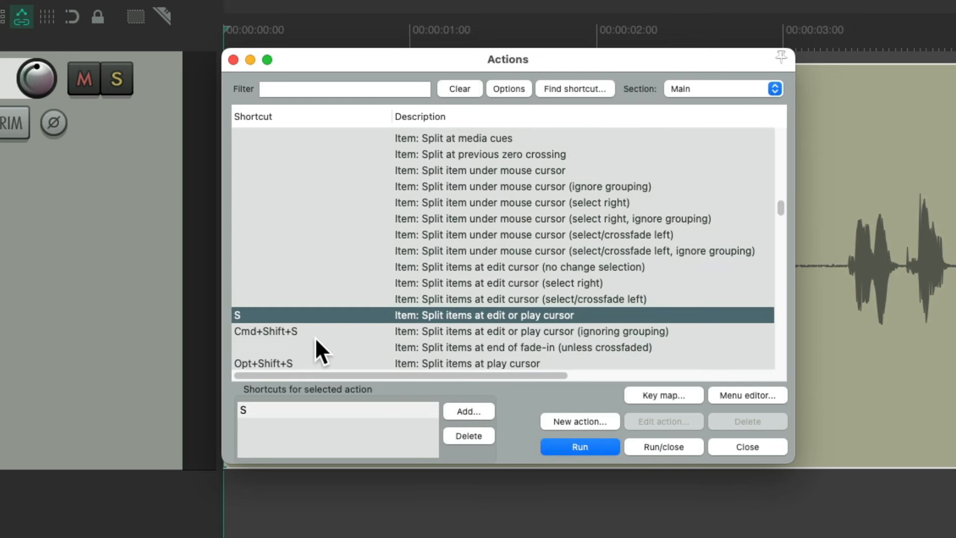
Step: Select 'Item: Split item under mouse cursor' and begin adding a shortcut for it
left_click(468, 436)
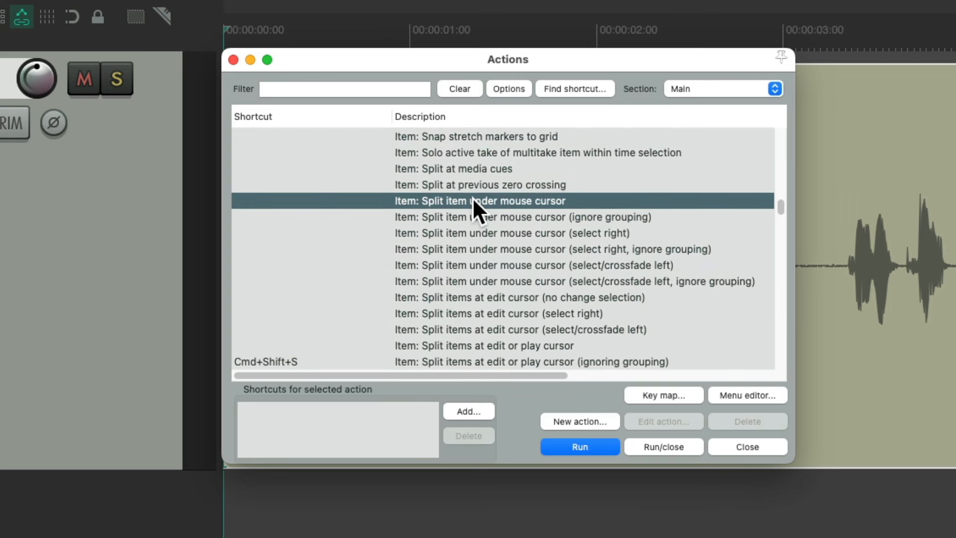
mouse_move(477, 222)
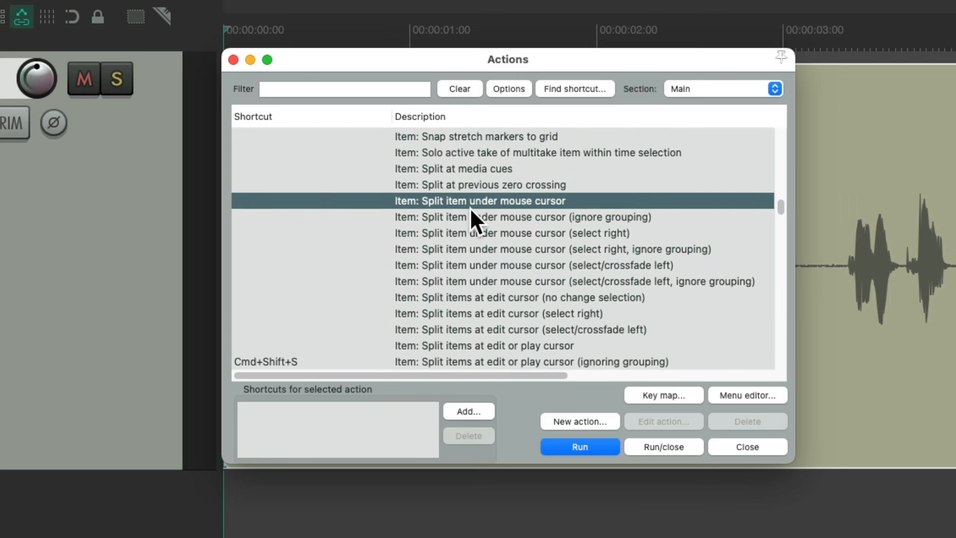
left_click(468, 412)
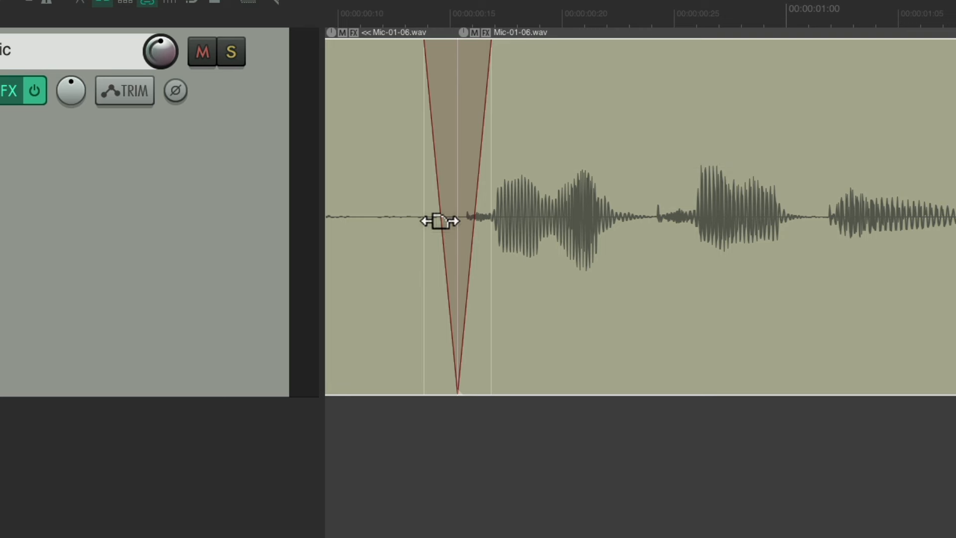
mouse_move(515, 195)
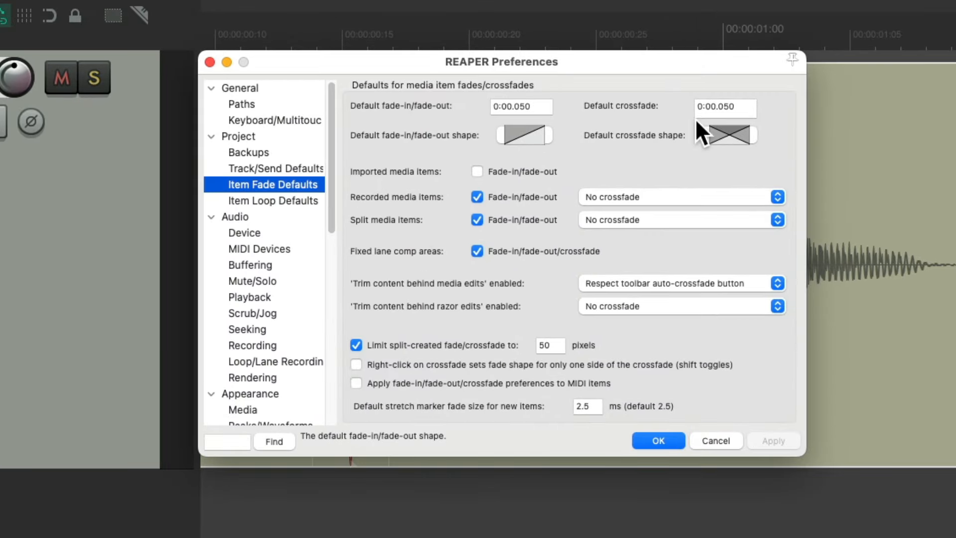
Step: Cancel out of Item Fade Defaults after checking the 50 ms crossfade, keeping the splits
left_click(657, 441)
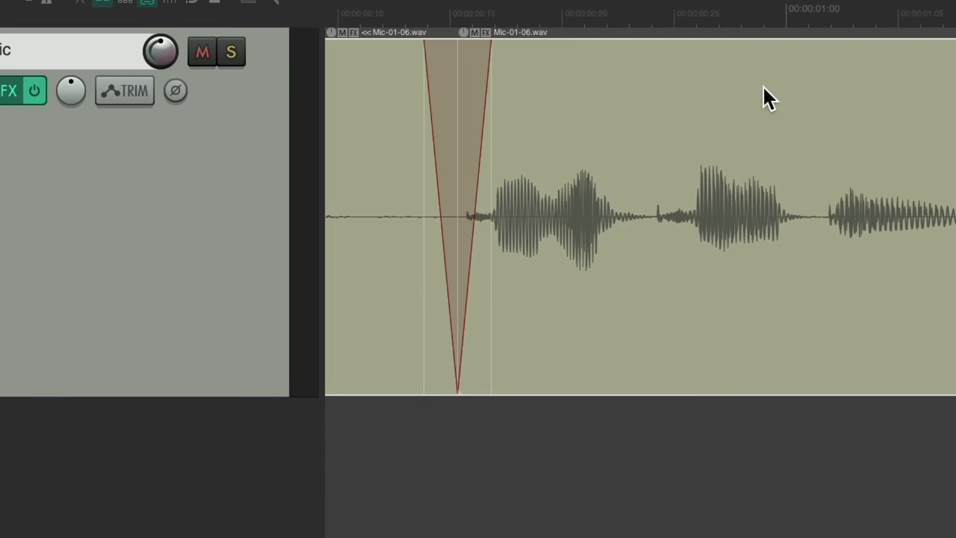
mouse_move(724, 281)
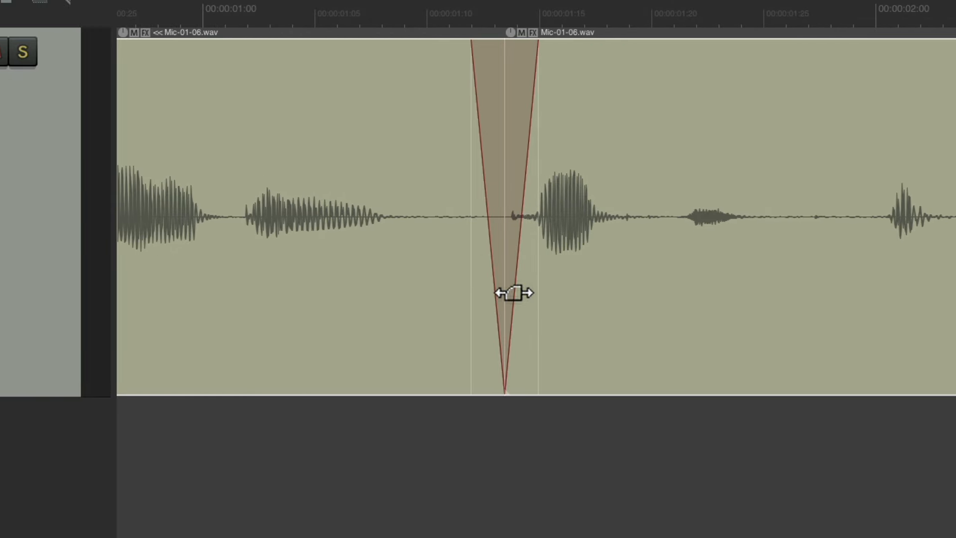
mouse_move(504, 262)
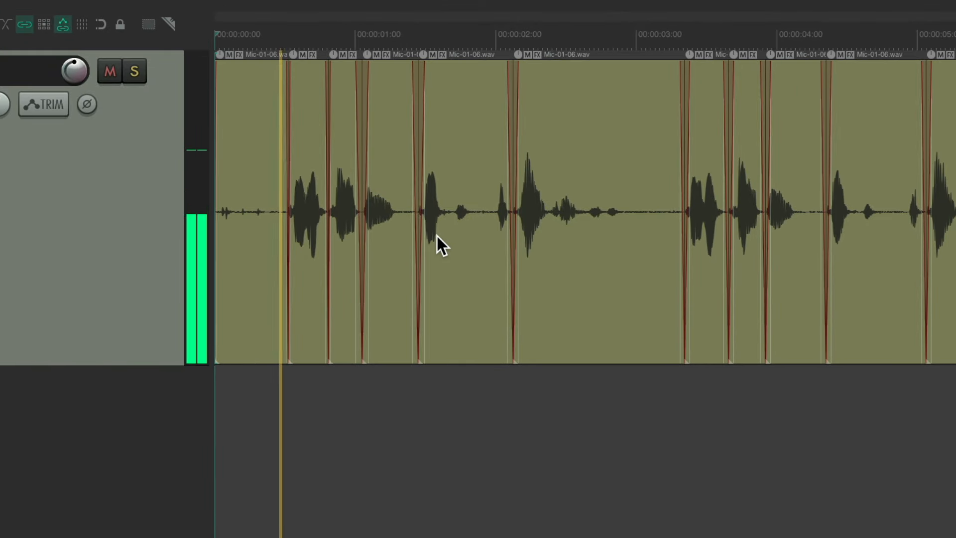
Step: Split the voice take at another pop in the waveform with a short crossfade
left_click(562, 213)
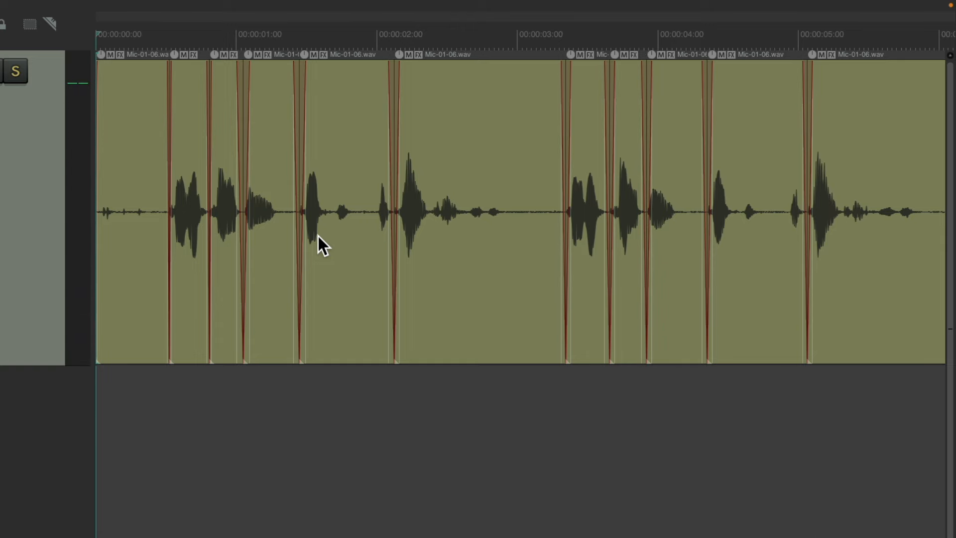
mouse_move(128, 244)
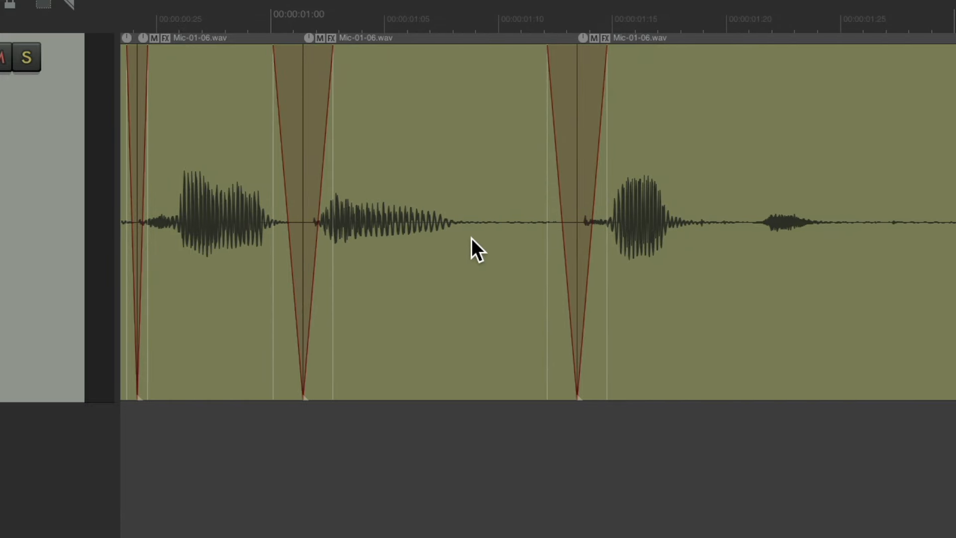
Step: Select the silent gap item near the one-second mark between two splits
left_click(521, 186)
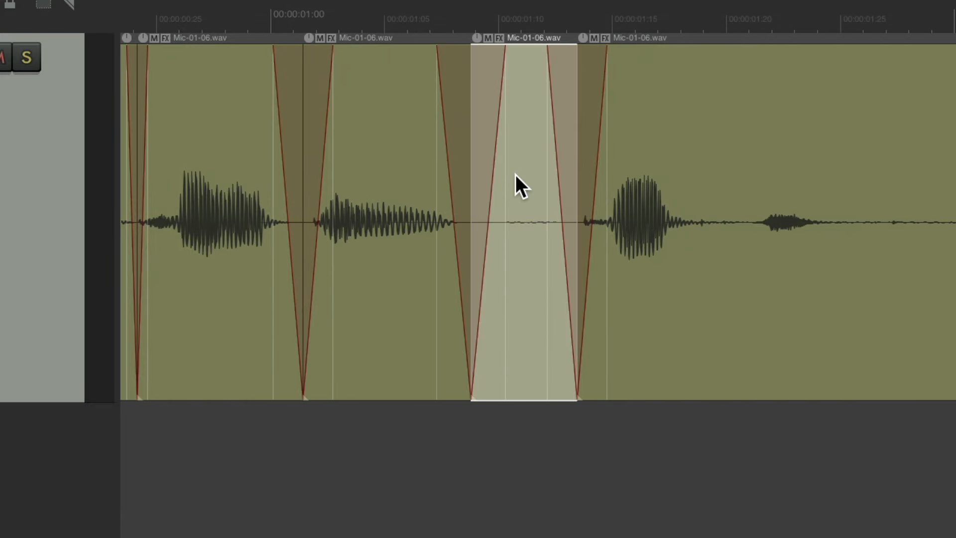
scroll("right", 3)
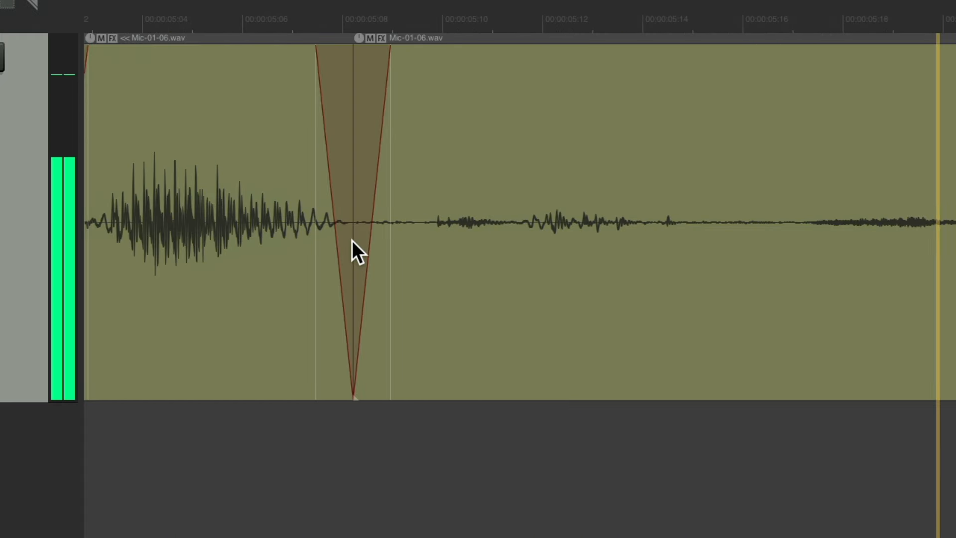
mouse_move(388, 262)
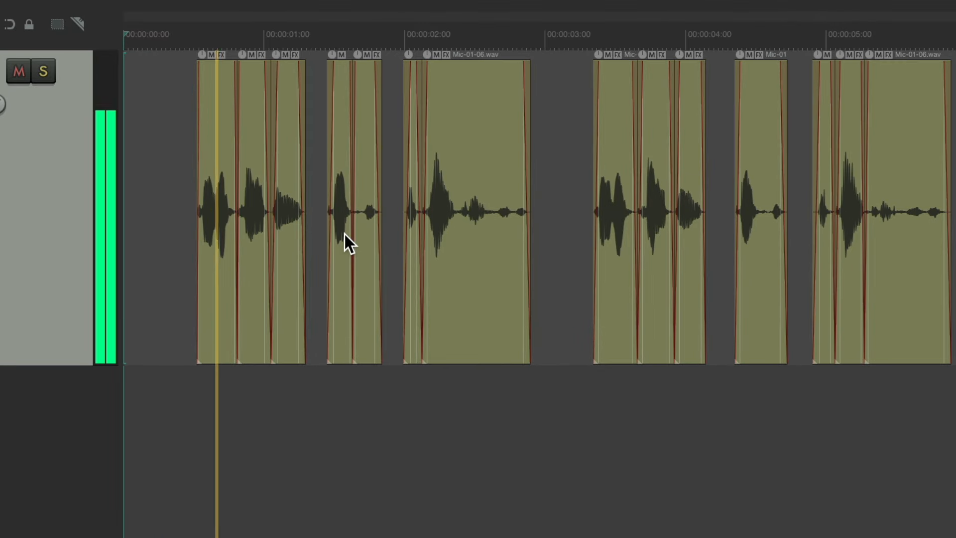
Step: Delete the silent gap items so only the spoken phrases remain on the Mic track
left_click(499, 34)
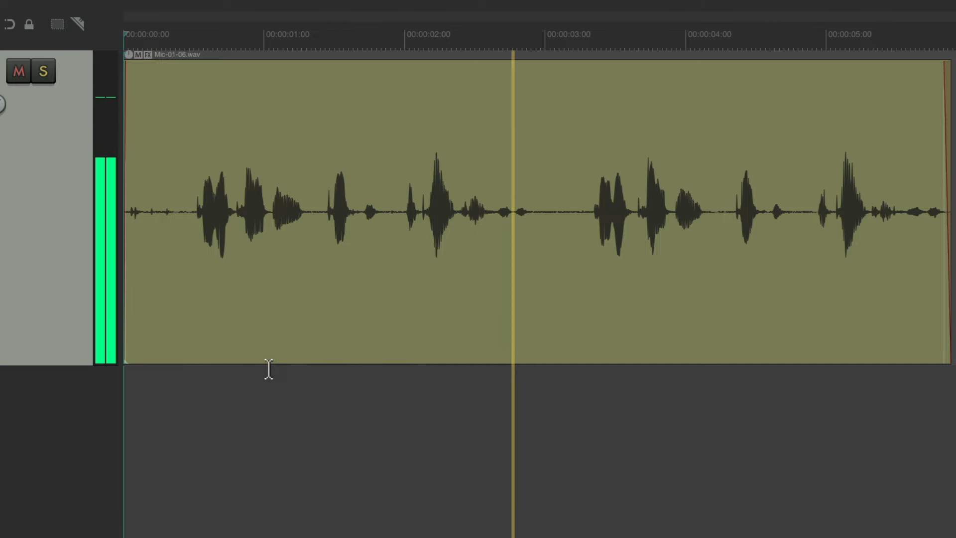
Step: Undo the edits so the voice recording returns to one whole, unsplit take
left_click(791, 34)
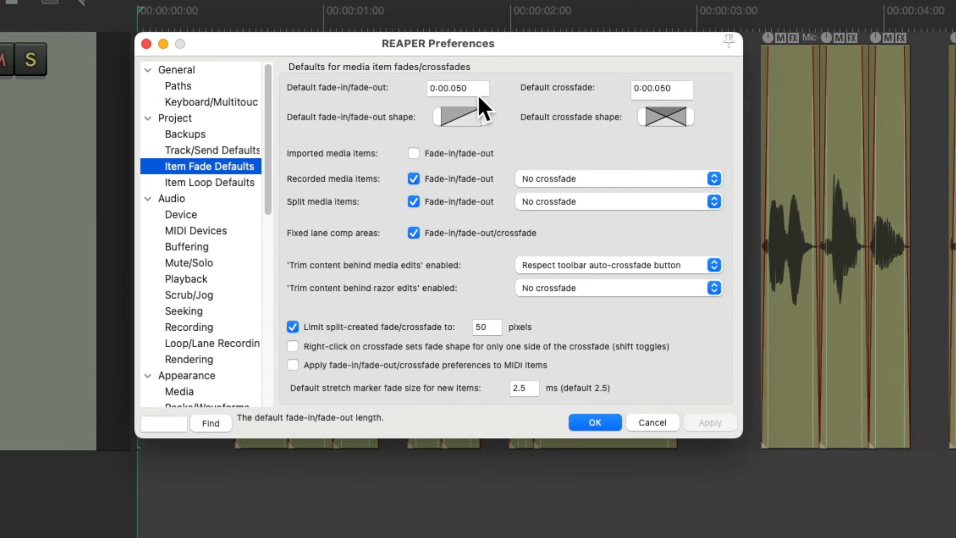
mouse_move(657, 121)
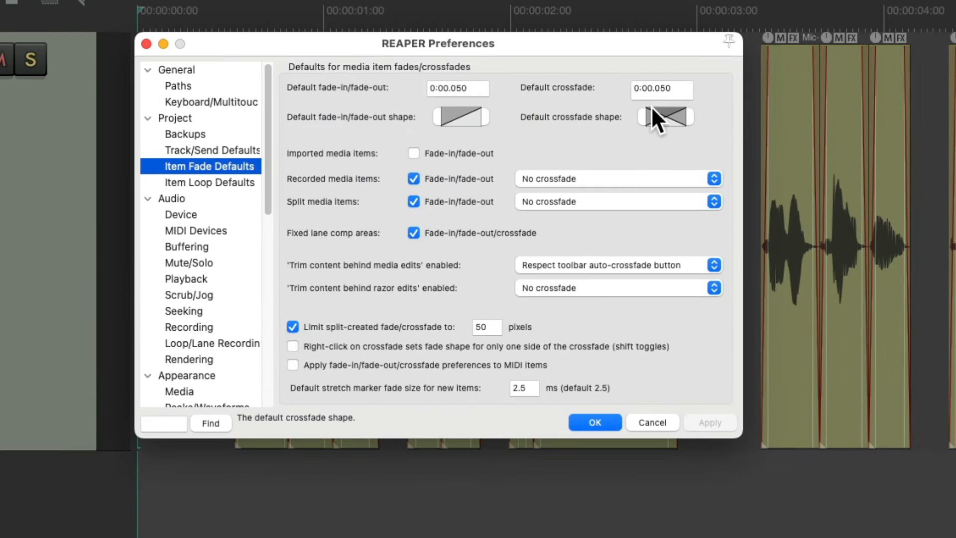